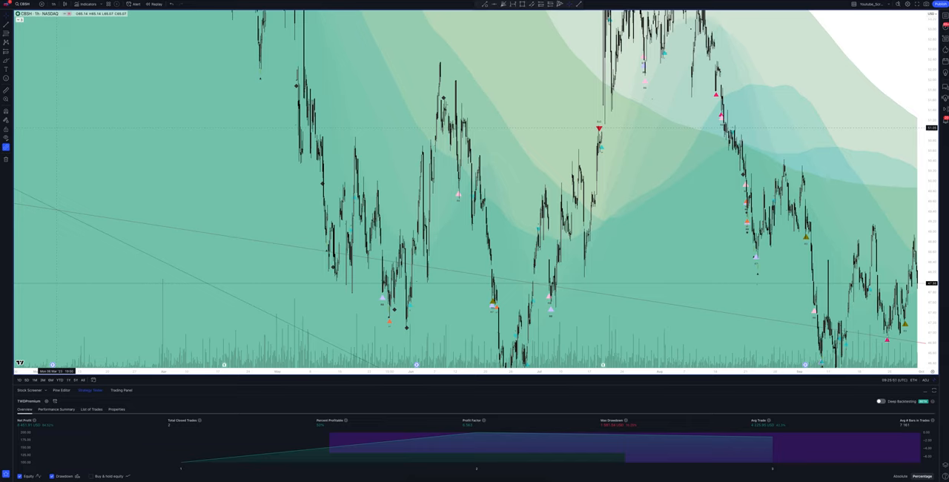
- Show the list of available chart timeframes from the top toolbar
{"action": "left_click", "coordinate": [19, 13]}
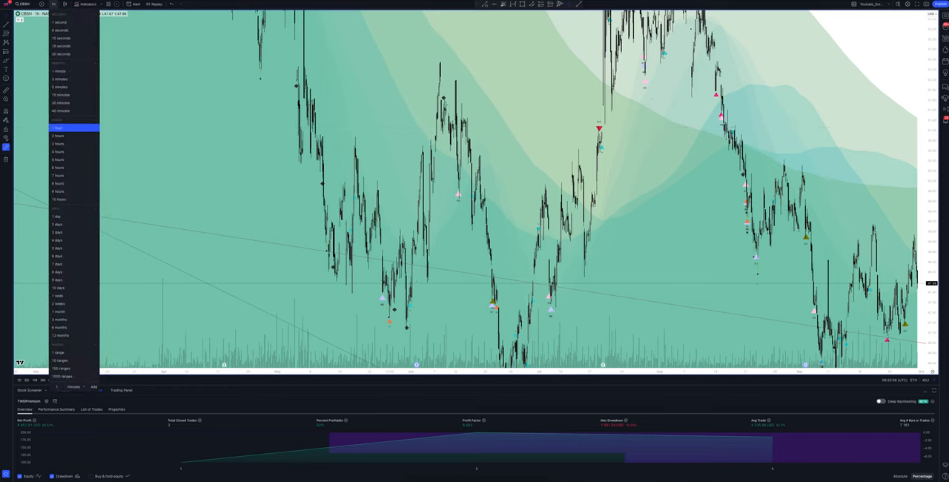
- Switch the chart to an hourly interval so the strategy equity curve recalculates
{"action": "left_click", "coordinate": [56, 135]}
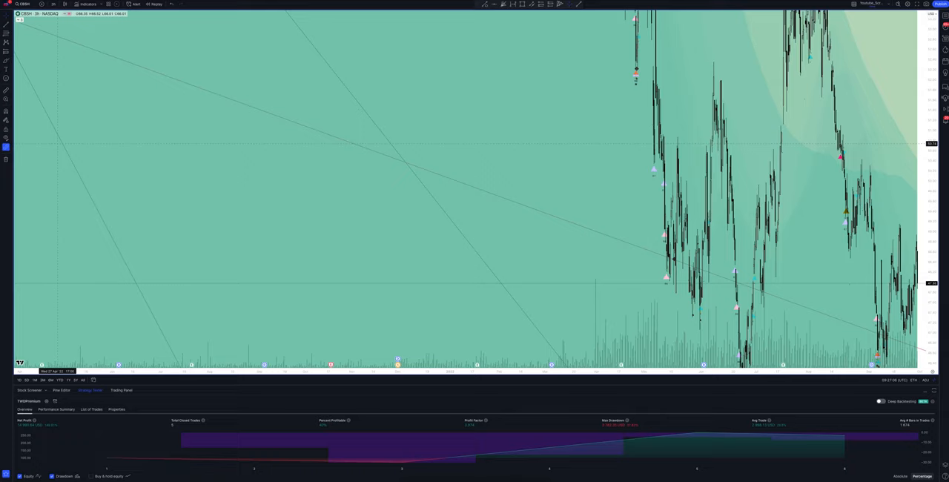
- Move the chart to the next hourly interval and let the strategy report re-render
{"action": "left_click", "coordinate": [54, 13]}
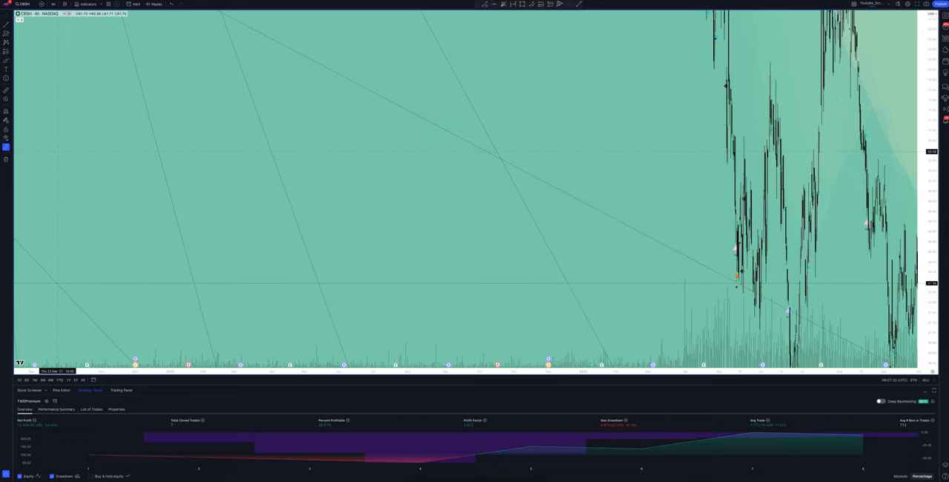
- Switch to a further hourly interval, then bring up the timeframe list again
{"action": "left_click", "coordinate": [52, 3]}
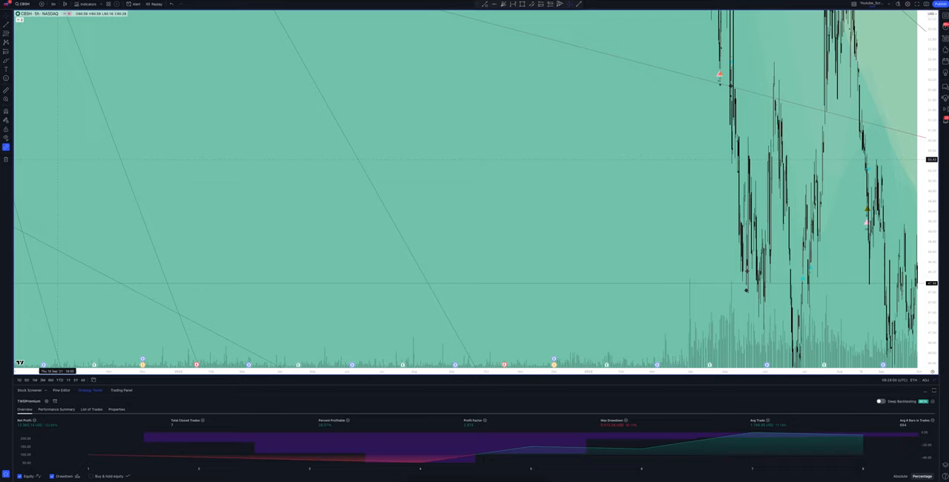
{"action": "left_click", "coordinate": [53, 5]}
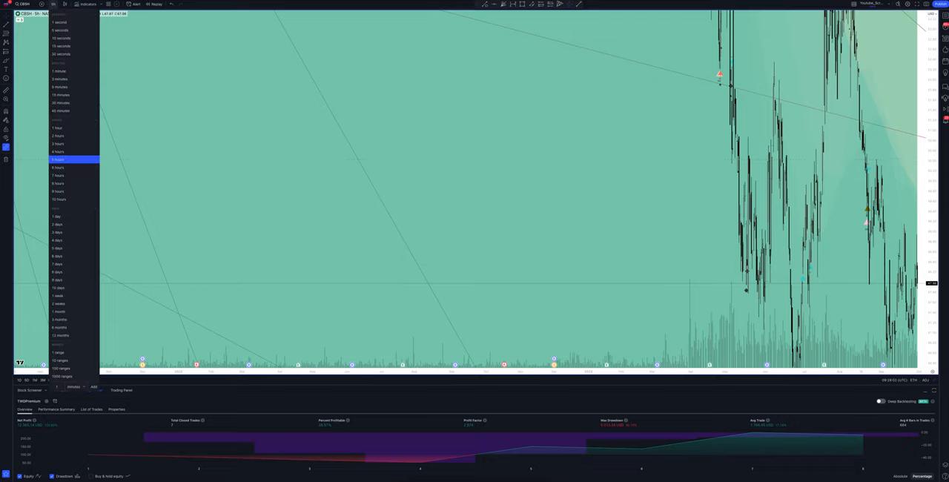